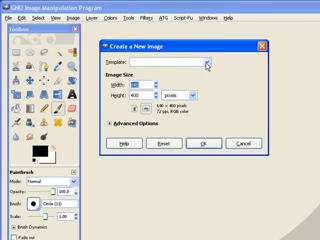
# - Pick a preset size for a new 2480 by 2480 pixel white image
pyautogui.click(207, 63)
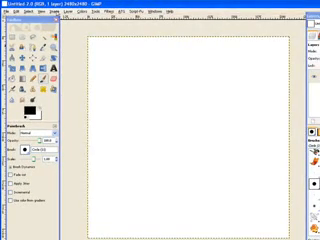
# - Add horizontal and vertical guides at 50% crossing the canvas centre
pyautogui.click(68, 17)
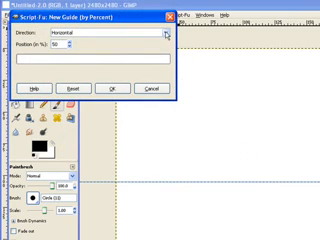
pyautogui.click(160, 31)
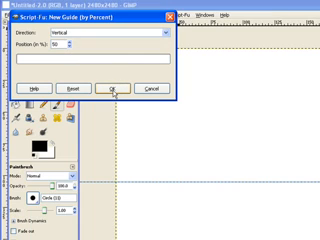
pyautogui.click(117, 89)
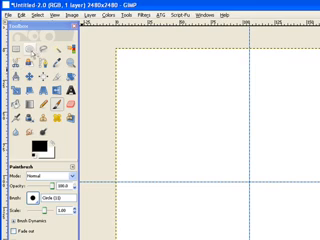
pyautogui.click(19, 49)
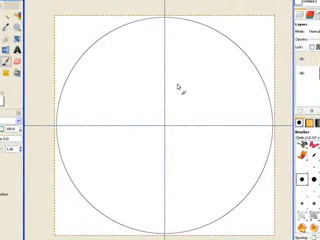
# - Enlarge the Paintbrush size before drawing hour lines through the centre
pyautogui.press(']')
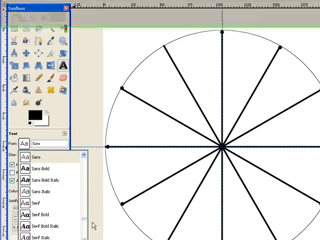
# - Scroll the Text tool's font list to find a bold display font
pyautogui.scroll(-3)
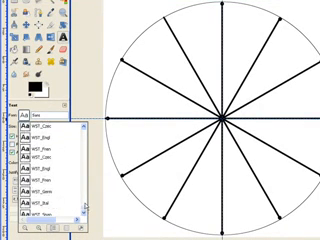
pyautogui.scroll(-3)
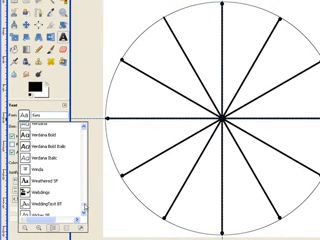
pyautogui.scroll(-3)
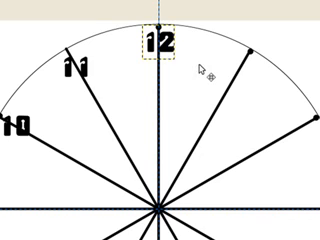
pyautogui.moveTo(205, 72)
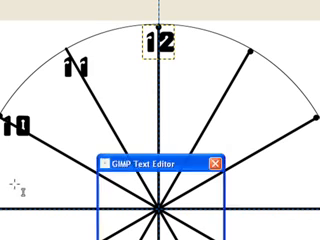
# - Type the numeral 1 in the Text Editor for an hour label
pyautogui.write('1')
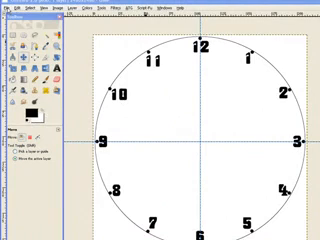
# - Start adding the old engine photo as a layer from the File menu
pyautogui.click(12, 8)
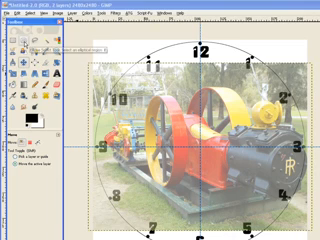
# - Switch to the Ellipse Select tool for the oval vignette
pyautogui.click(27, 48)
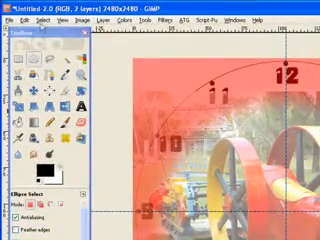
# - Open the Select menu to toggle Quick Mask off
pyautogui.click(43, 21)
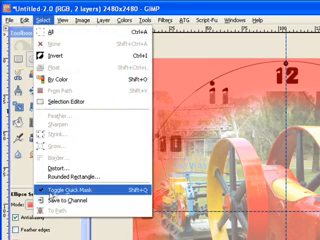